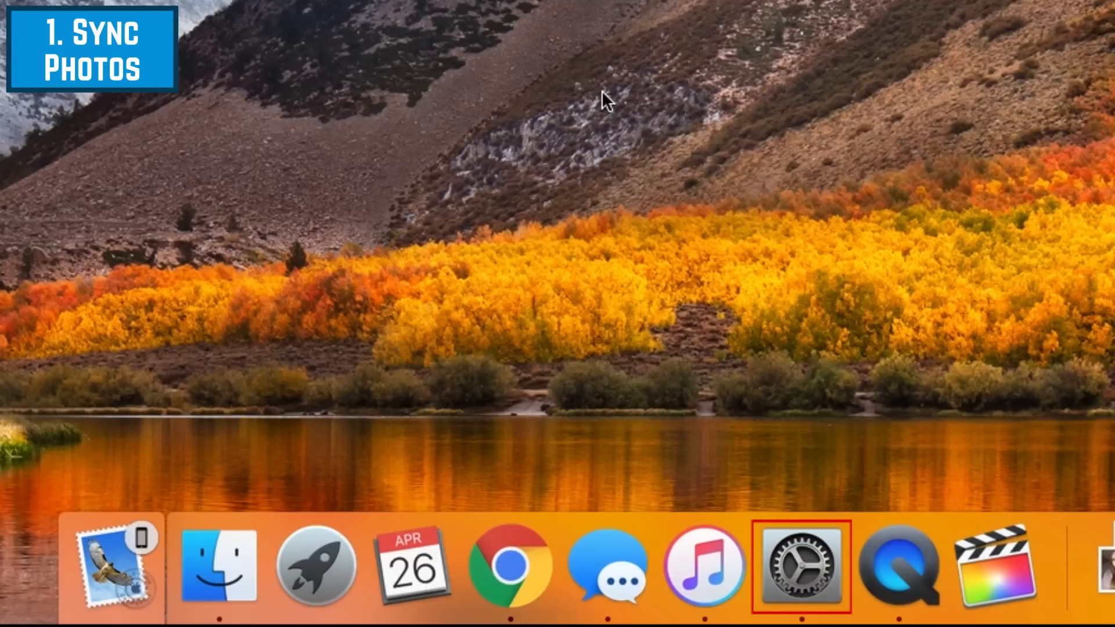
- Show the iCloud pane of System Preferences with its list of synced services
{"action": "left_click", "coordinate": [801, 567]}
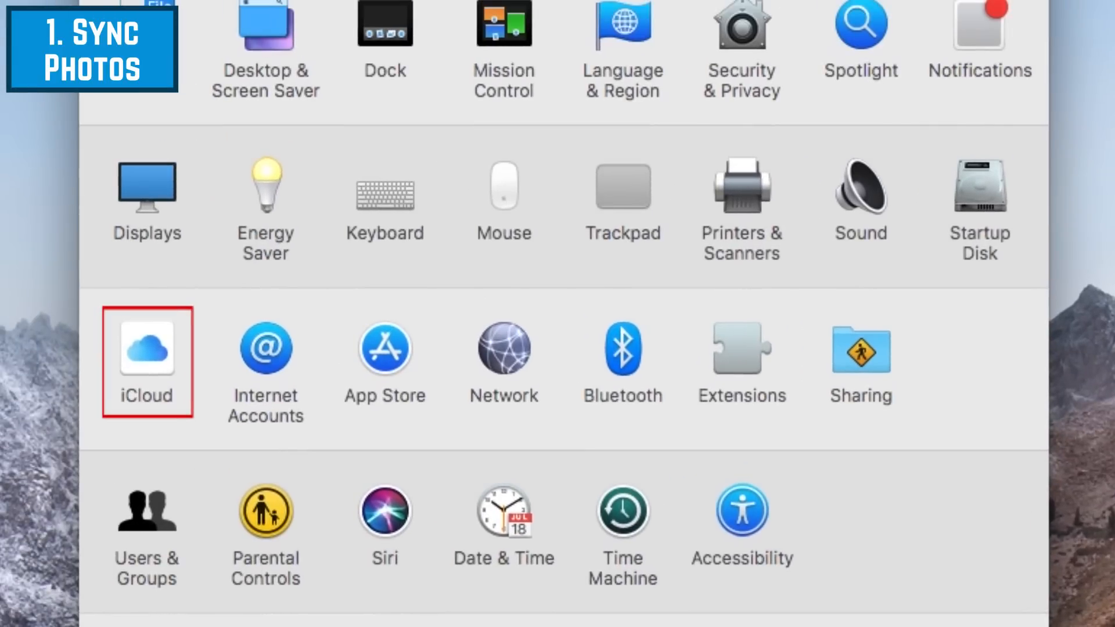
{"action": "left_click", "coordinate": [146, 349]}
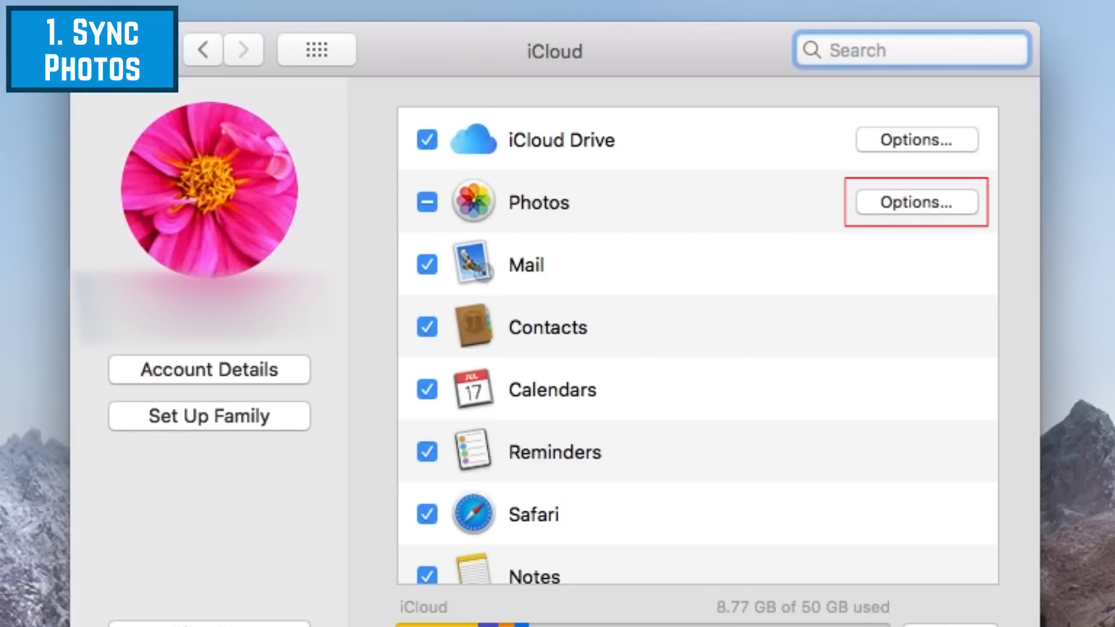
- Enable iCloud Photo Library in the Photos options and confirm with Done
{"action": "left_click", "coordinate": [916, 202]}
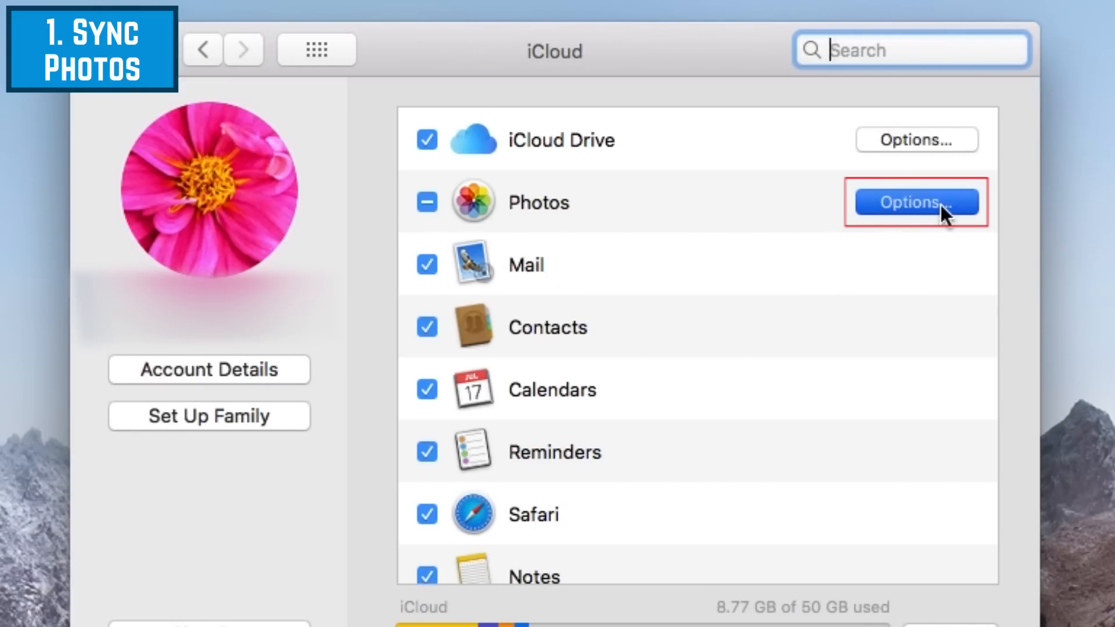
{"action": "left_click", "coordinate": [916, 202]}
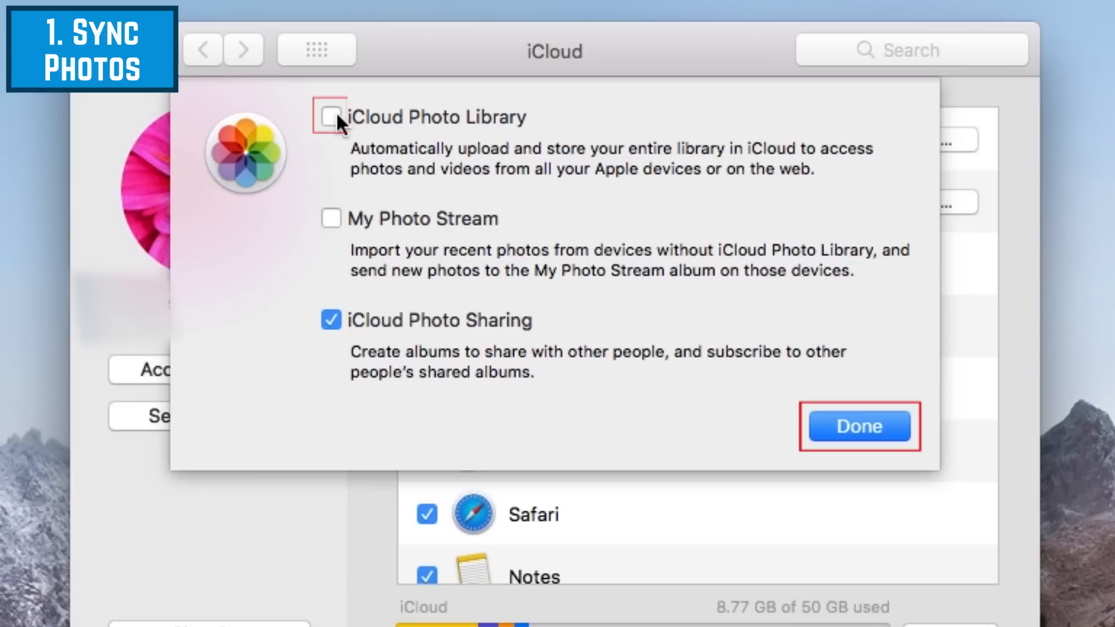
{"action": "left_click", "coordinate": [329, 117]}
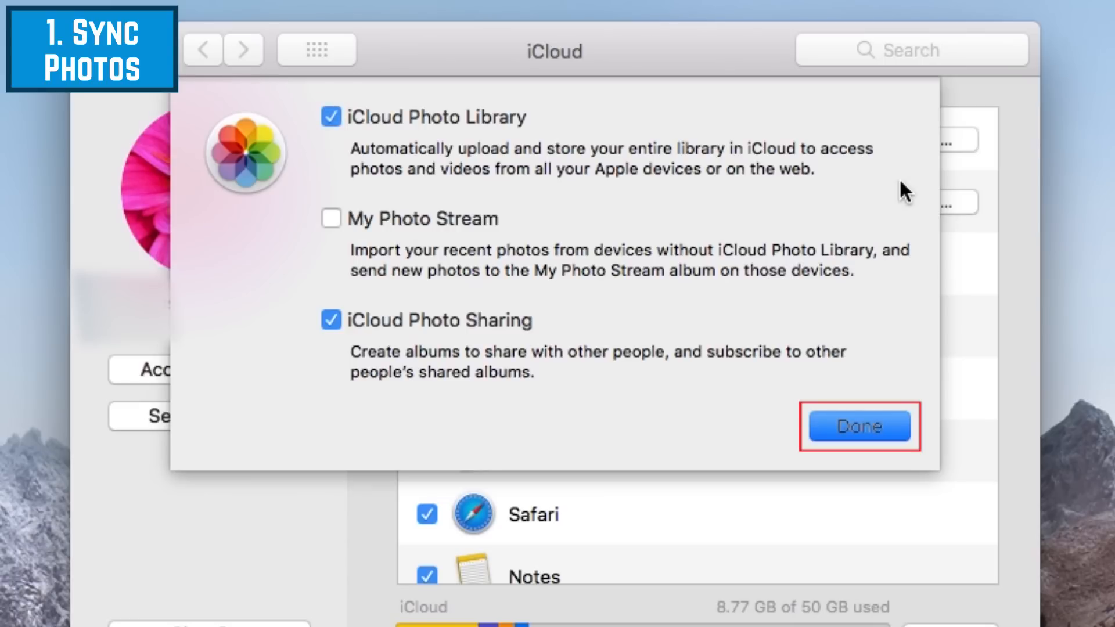
{"action": "left_click", "coordinate": [858, 427]}
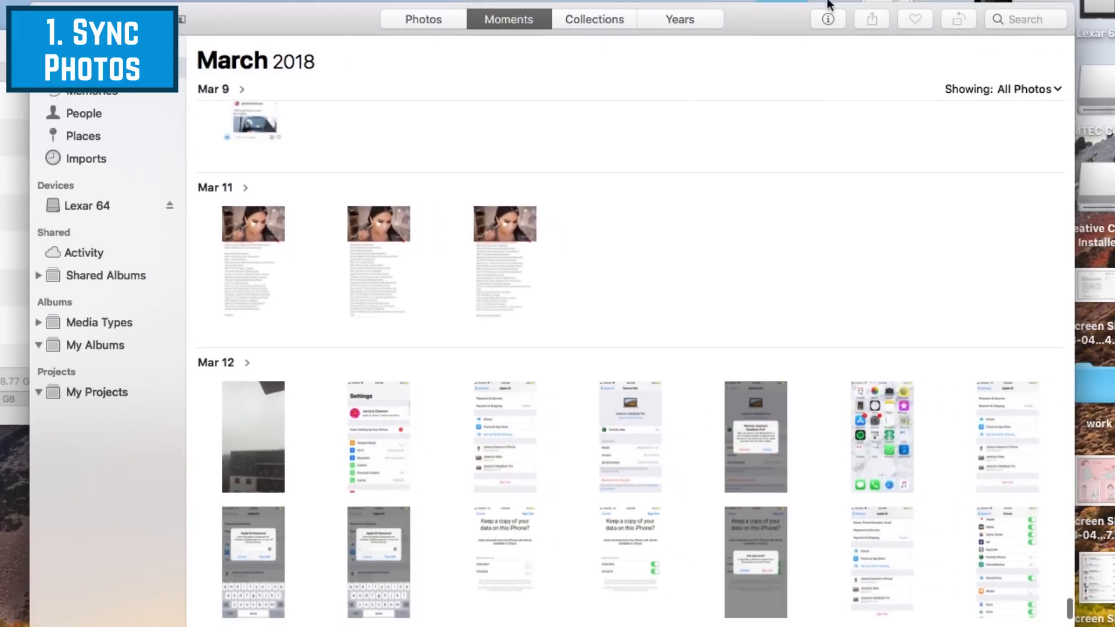
{"action": "mouse_move", "coordinate": [669, 262]}
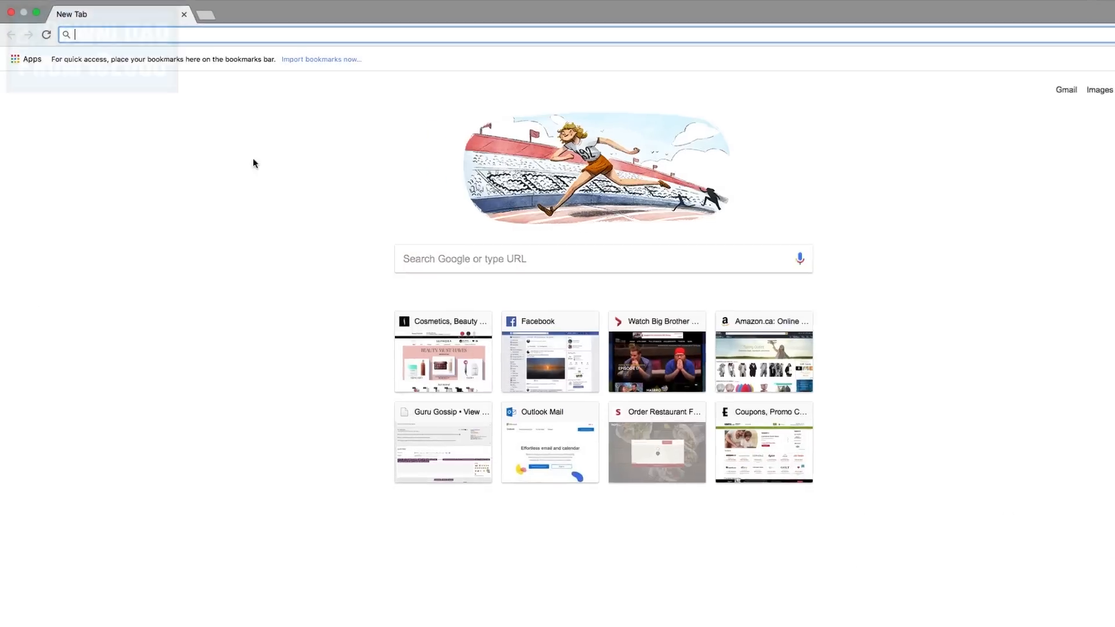
- Navigate the new Chrome tab to icloud.com
{"action": "type", "text": "icloud.com"}
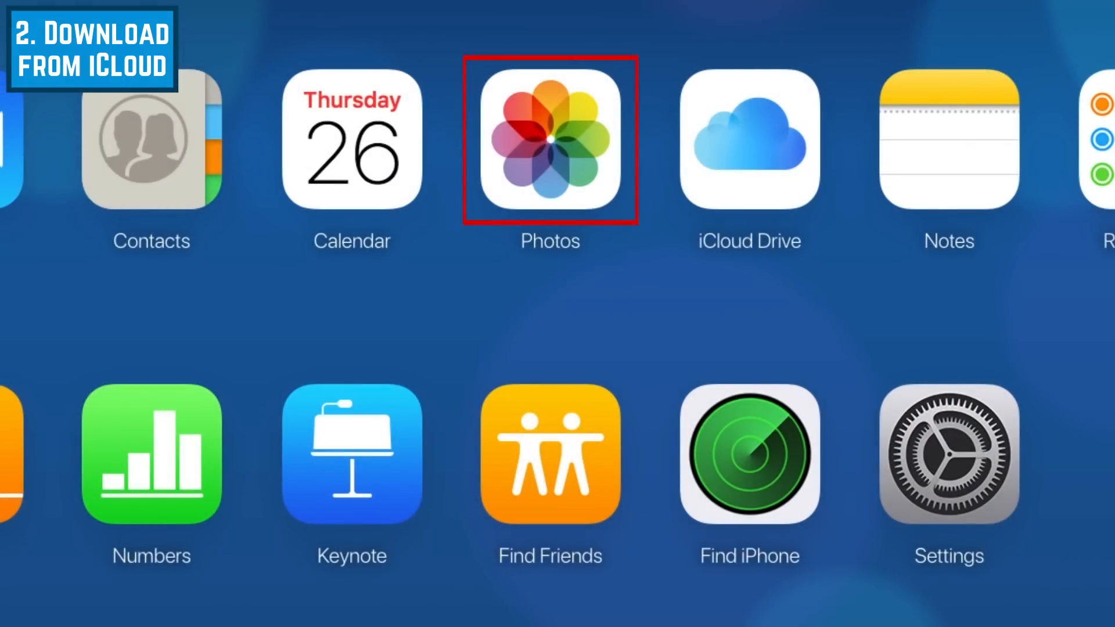
{"action": "mouse_move", "coordinate": [584, 205]}
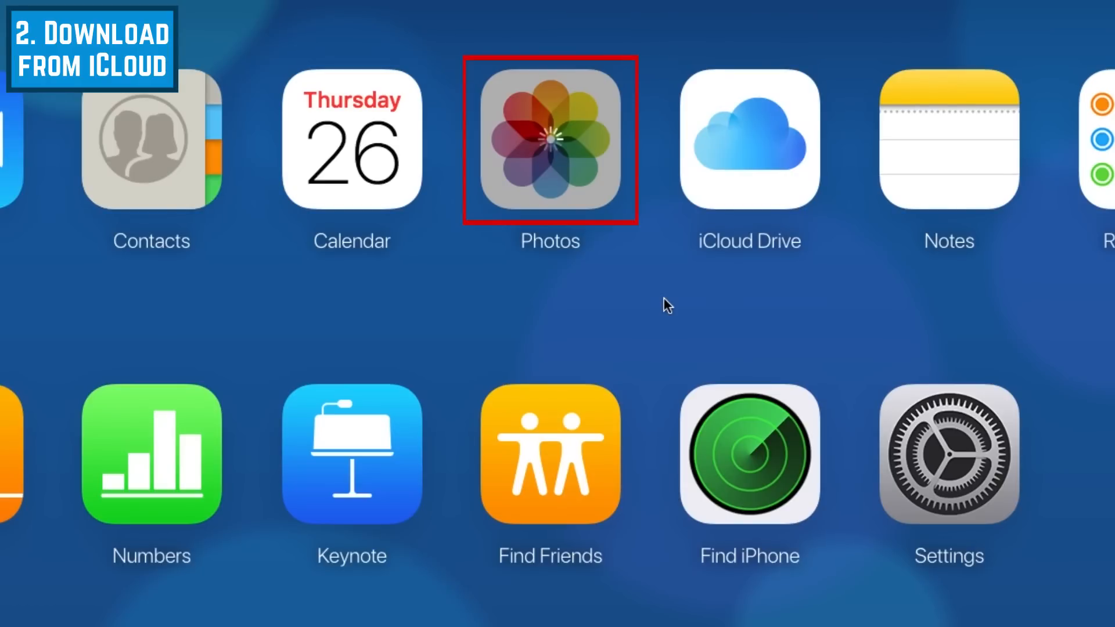
- Launch the Photos app from the iCloud.com home screen
{"action": "left_click", "coordinate": [550, 139]}
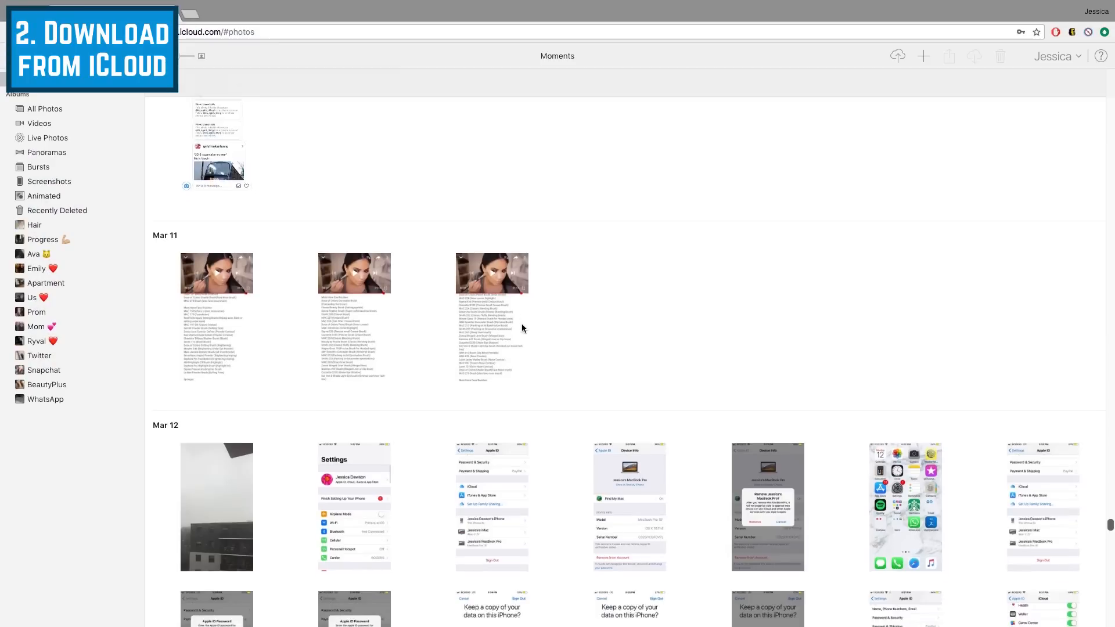
- Scroll to the Mar 12 moment and select two screenshots for download
{"action": "scroll", "scroll_direction": "down", "scroll_amount": 3}
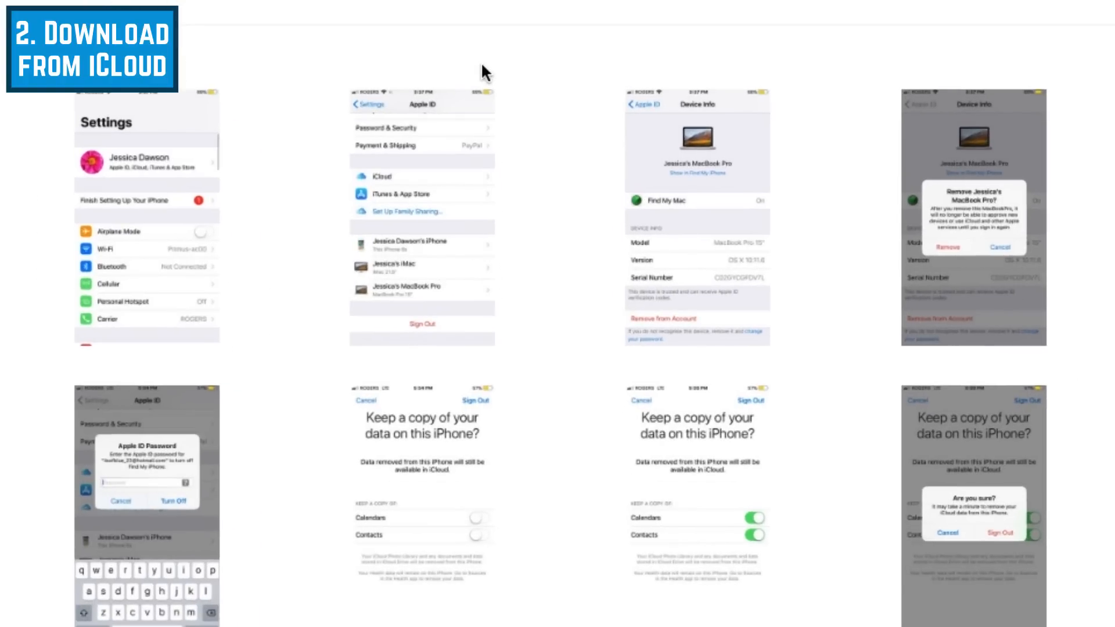
{"action": "mouse_move", "coordinate": [160, 198]}
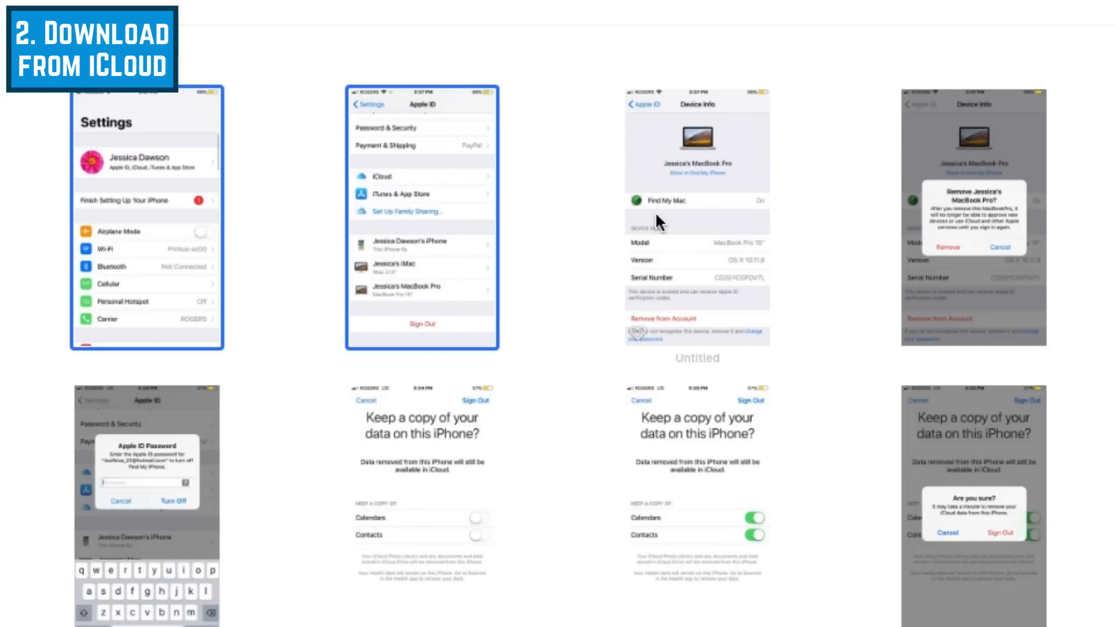
{"action": "scroll", "scroll_direction": "down", "scroll_amount": 3}
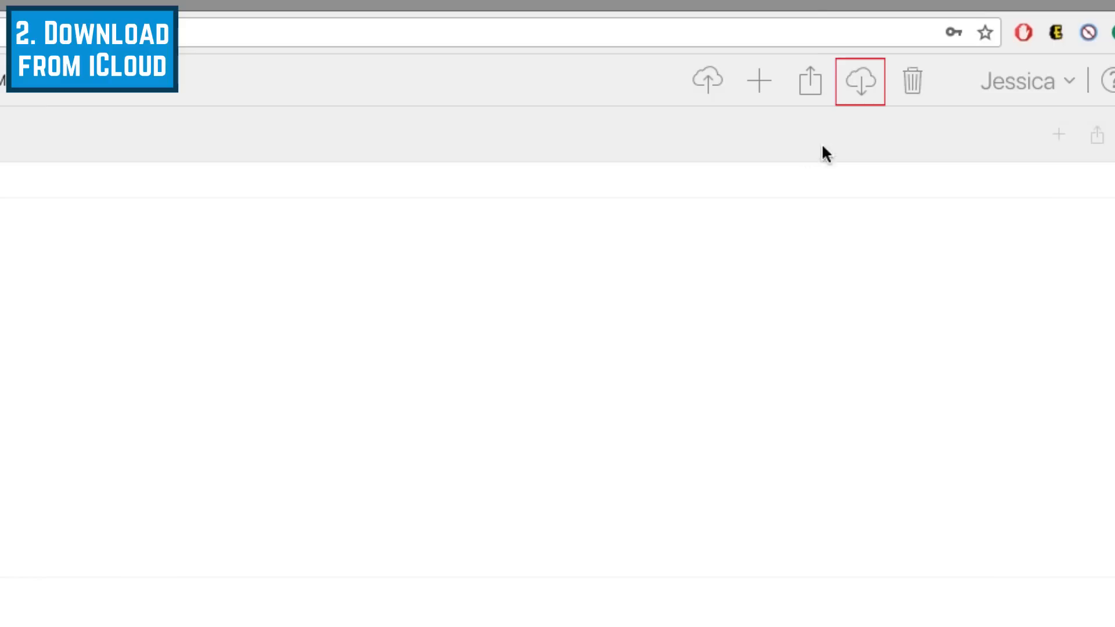
- Download the selected screenshots as PNG files, allowing the site to save multiple files
{"action": "left_click", "coordinate": [859, 80]}
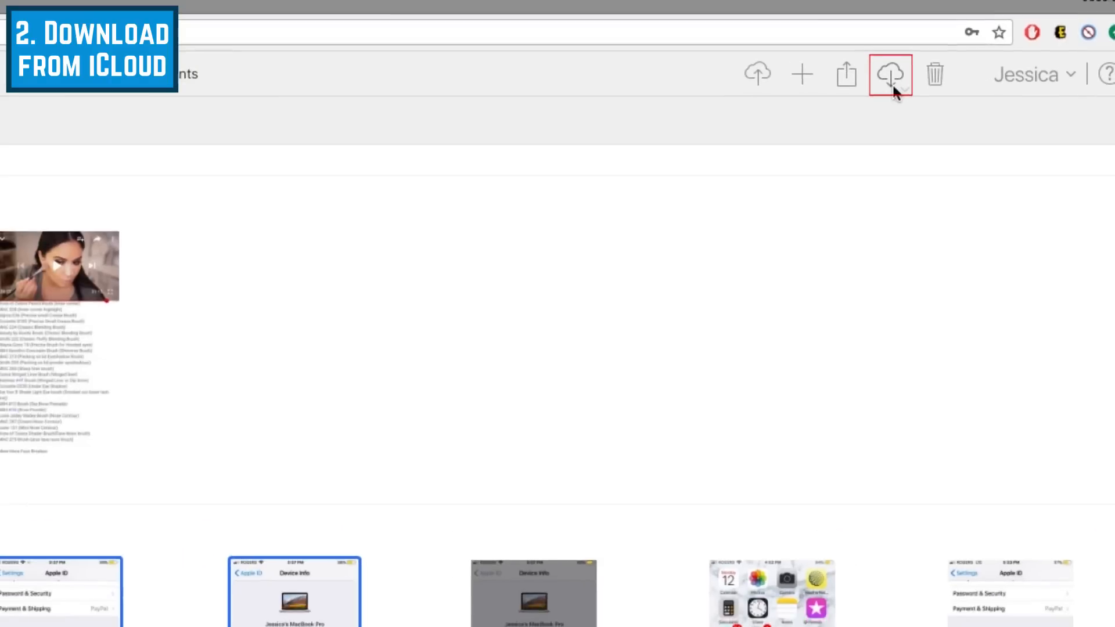
{"action": "left_click", "coordinate": [891, 75]}
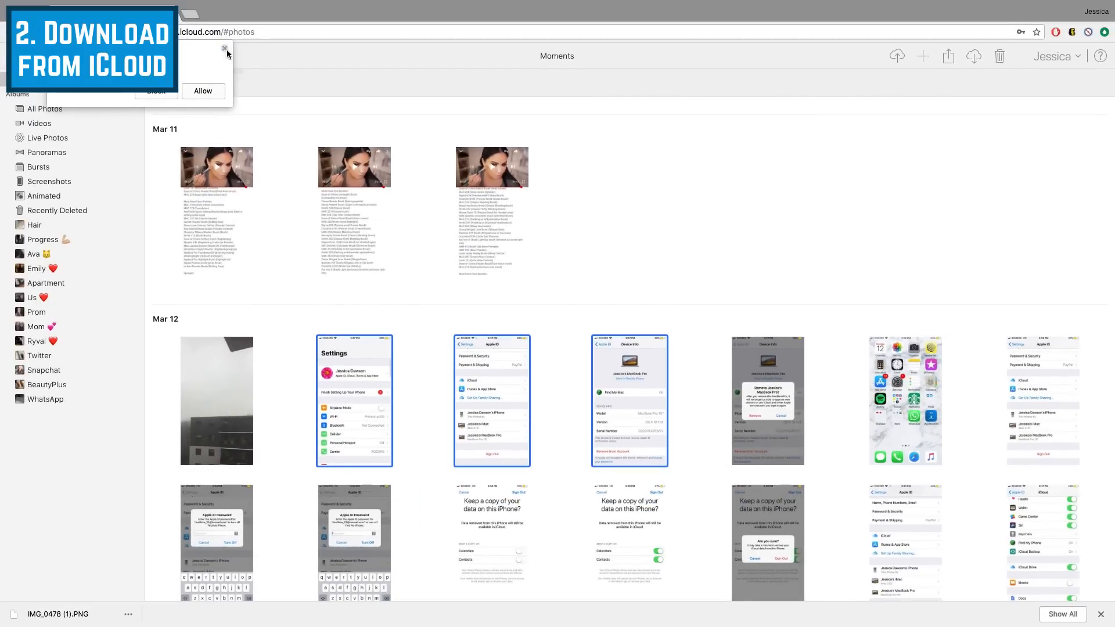
{"action": "left_click", "coordinate": [226, 48]}
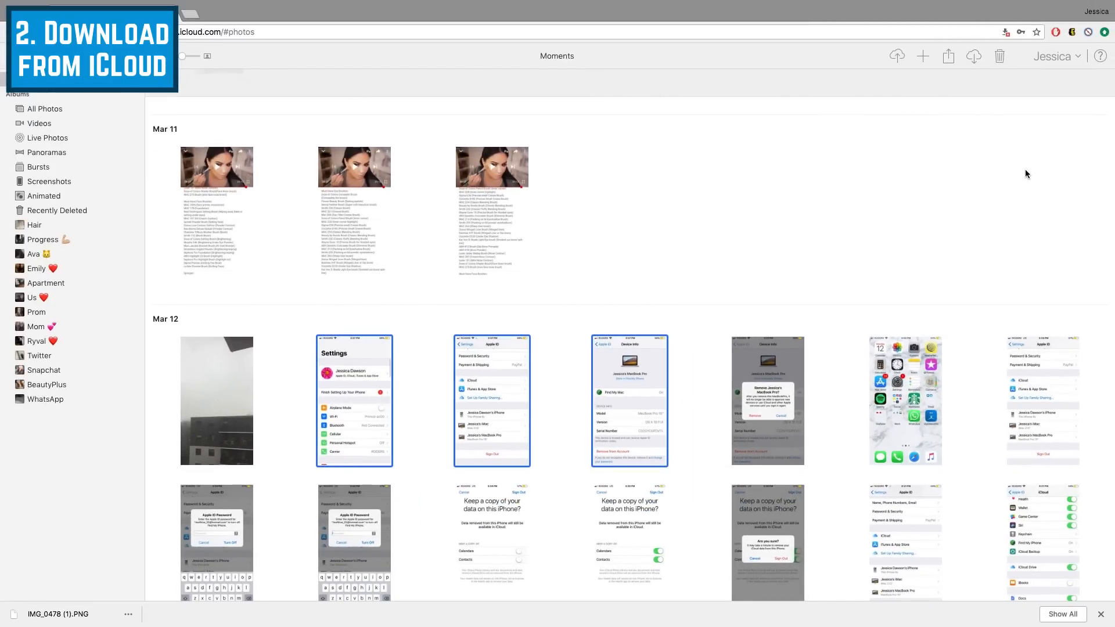